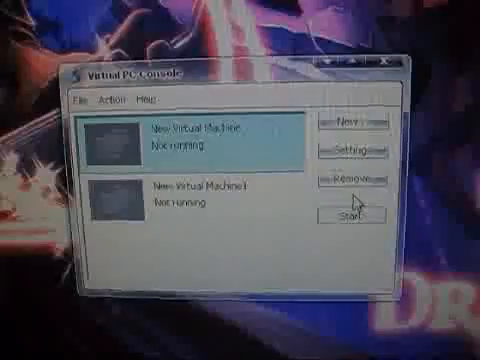
Step: Start the 'New Virtual Machine' so it boots to the Windows 98 startup screen
{"action": "left_click", "coordinate": [348, 212]}
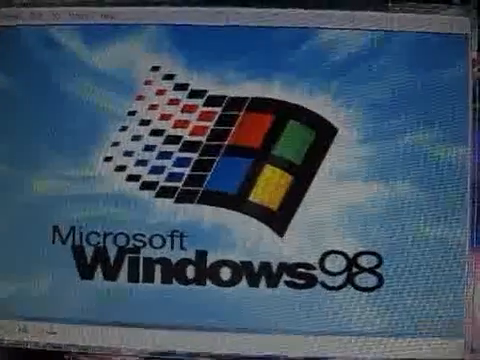